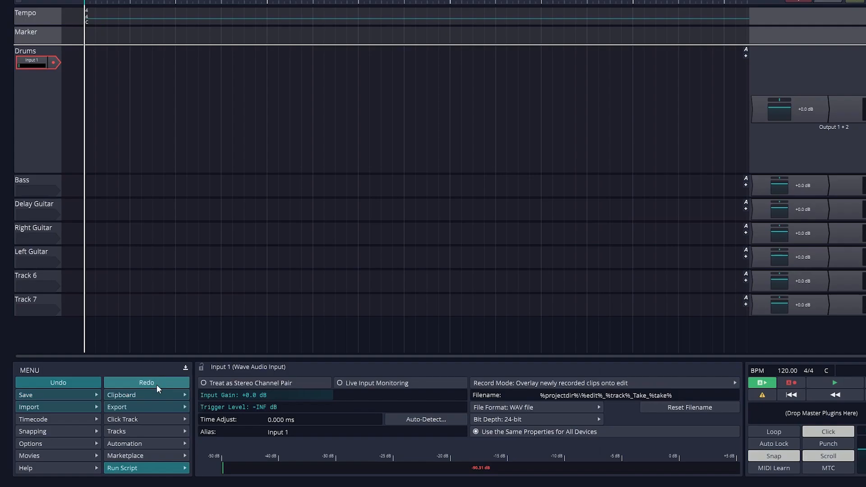
Bring up the tutorial edit showing eight empty tracks, Track 1 through Track 8
click(761, 384)
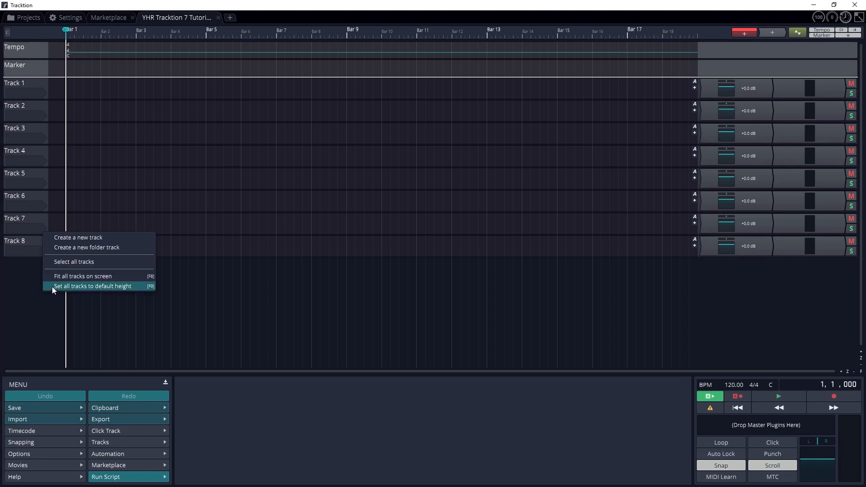
Add two new empty tracks, then delete the extra Track 9
click(78, 237)
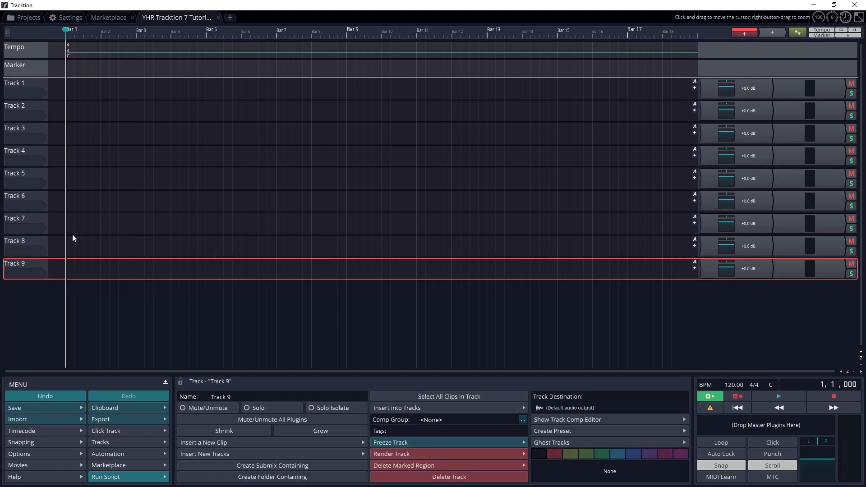
mouse_move(34, 320)
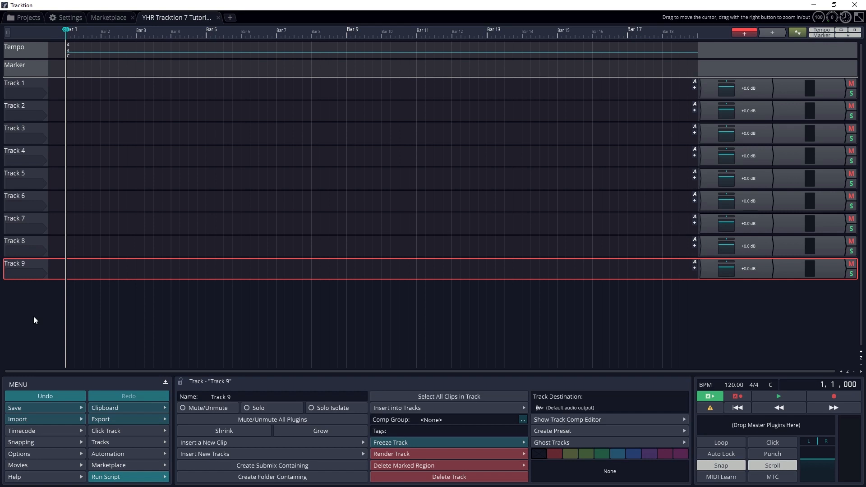
mouse_move(100, 442)
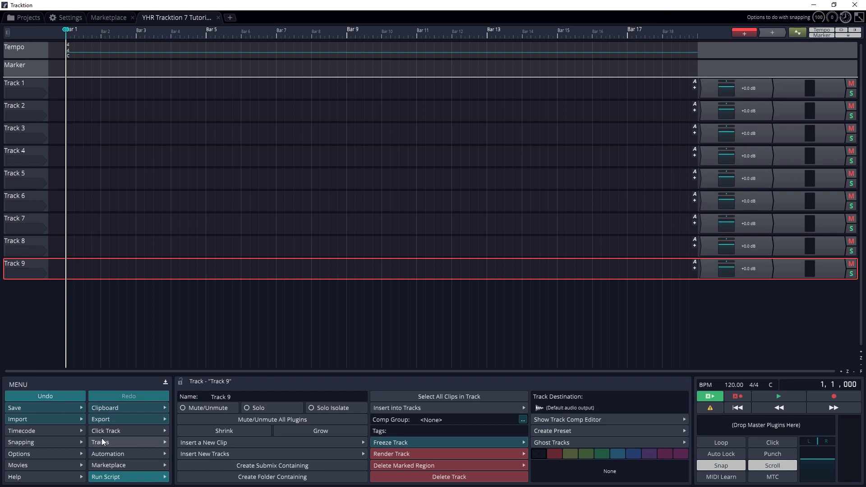
click(100, 442)
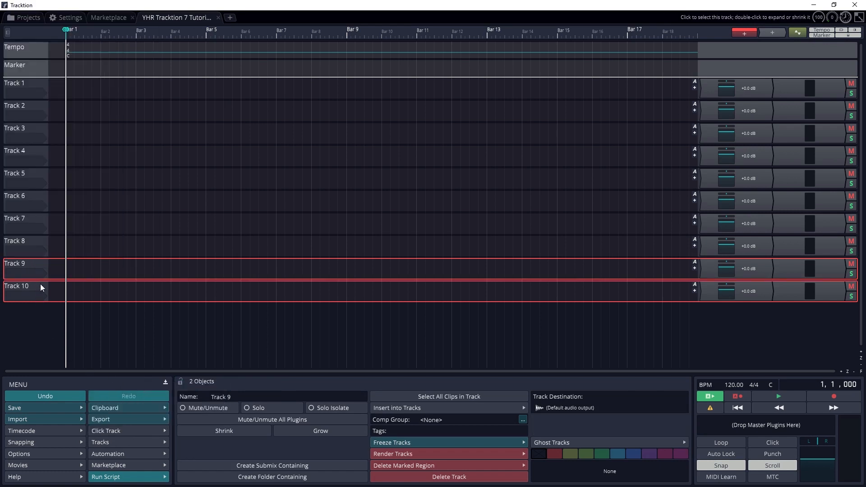
right_click(22, 288)
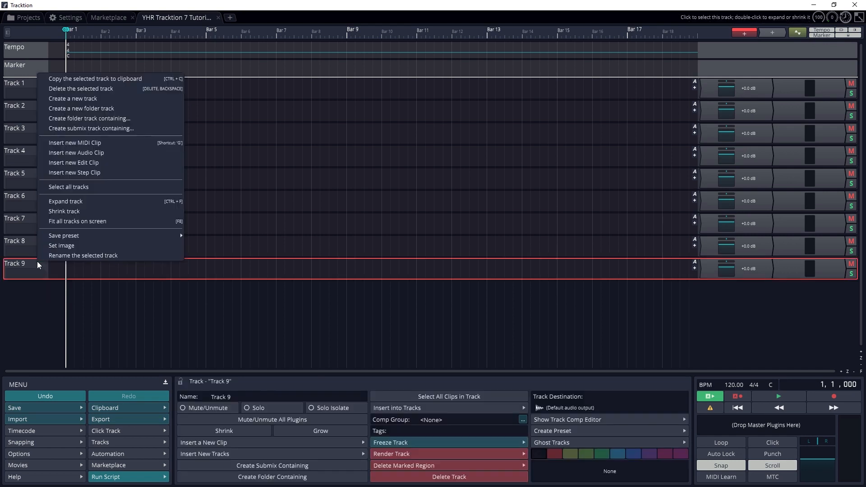
click(80, 89)
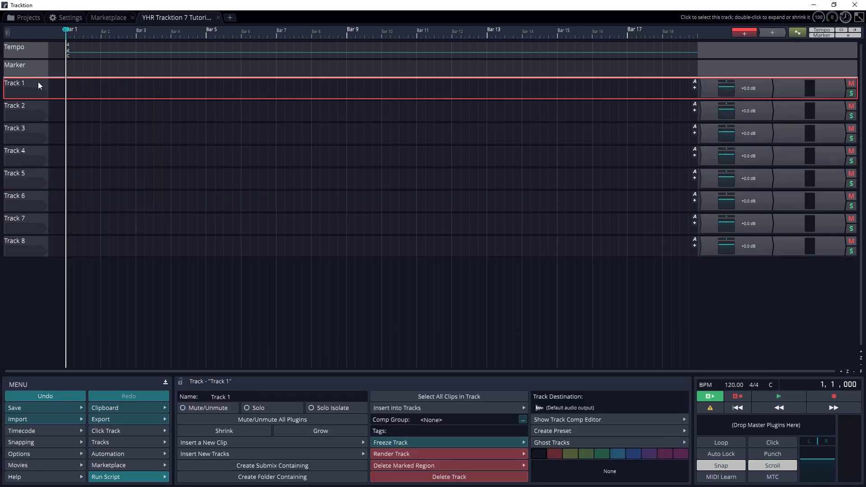
Shrink Track 1 to a thin row and begin editing its name
right_click(27, 83)
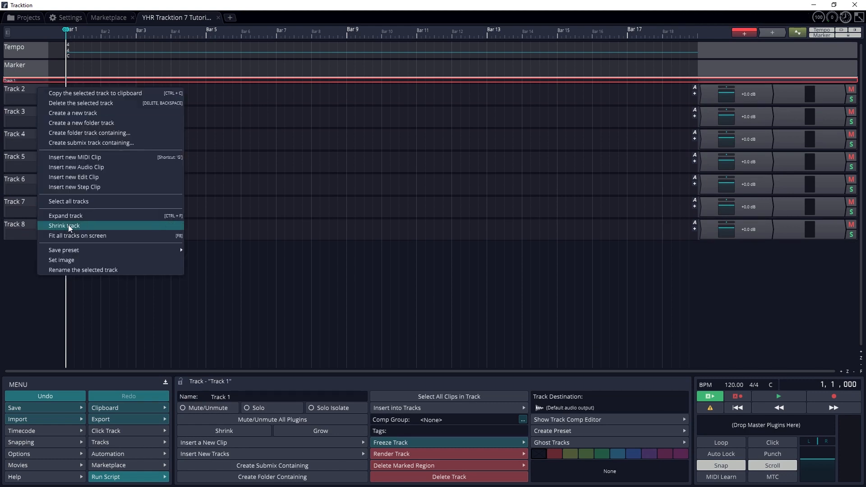
click(64, 225)
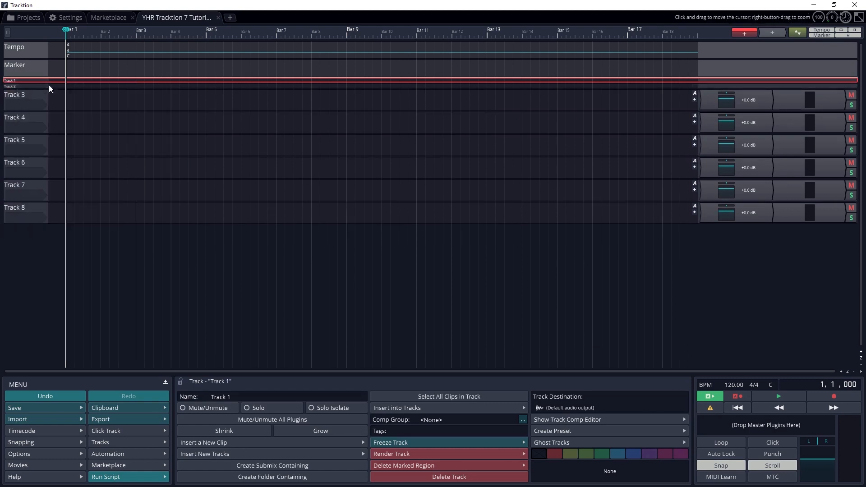
click(8, 81)
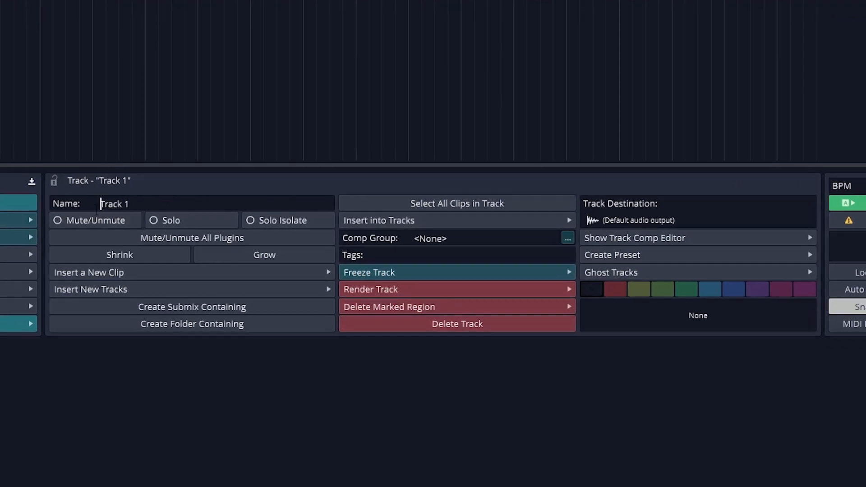
Name the first track 'Drums'
text(Drums)
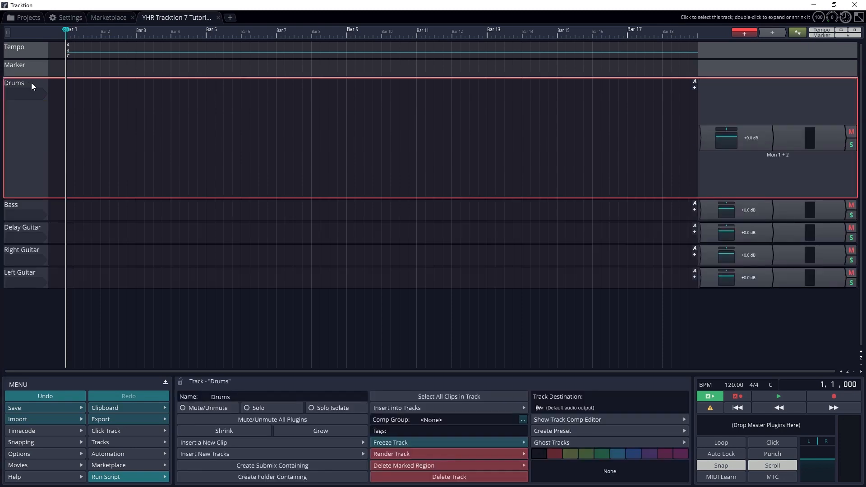
Assign a microphone input to the Drums track and check its input gain
click(25, 91)
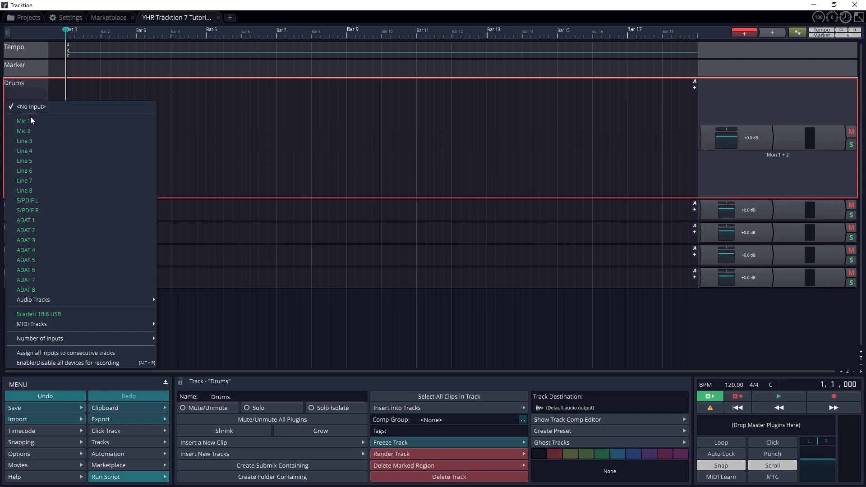
click(23, 121)
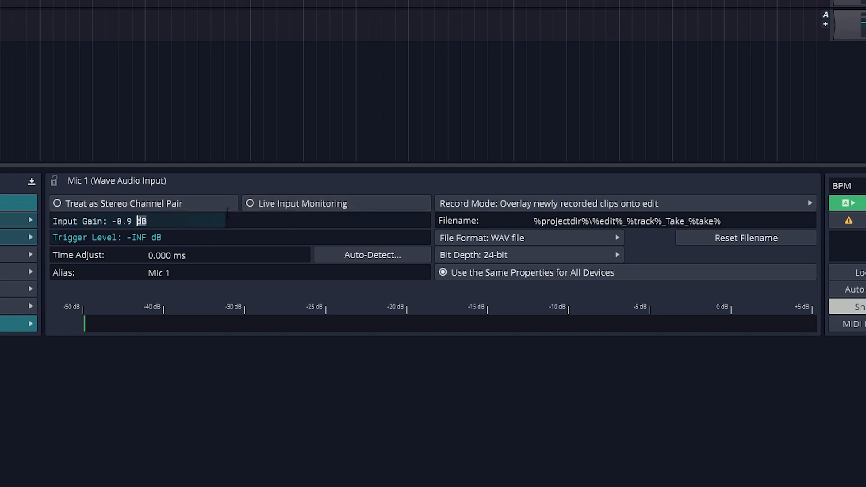
click(527, 237)
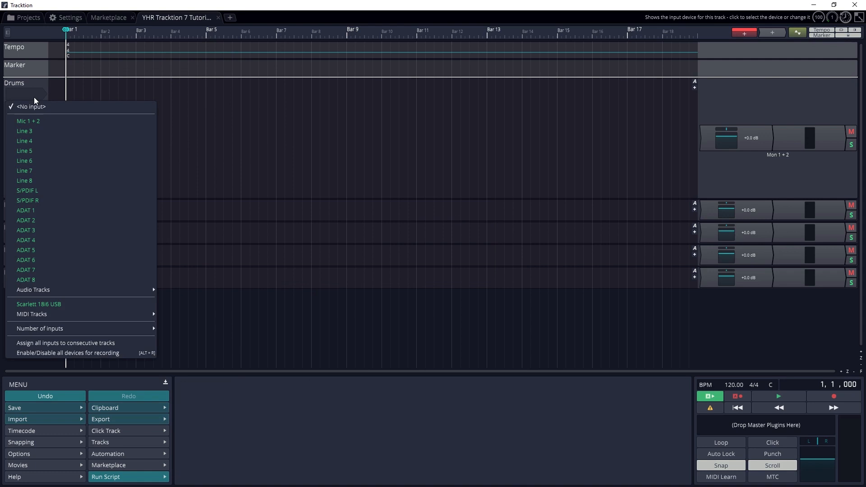
click(28, 121)
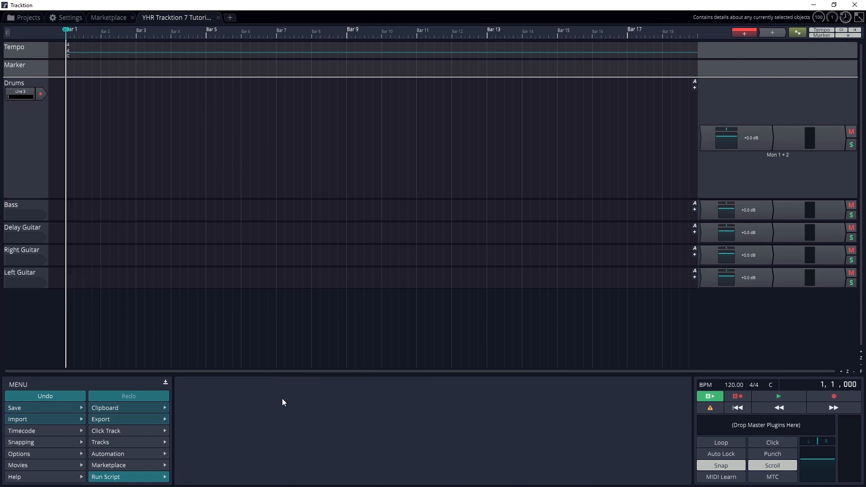
mouse_move(23, 94)
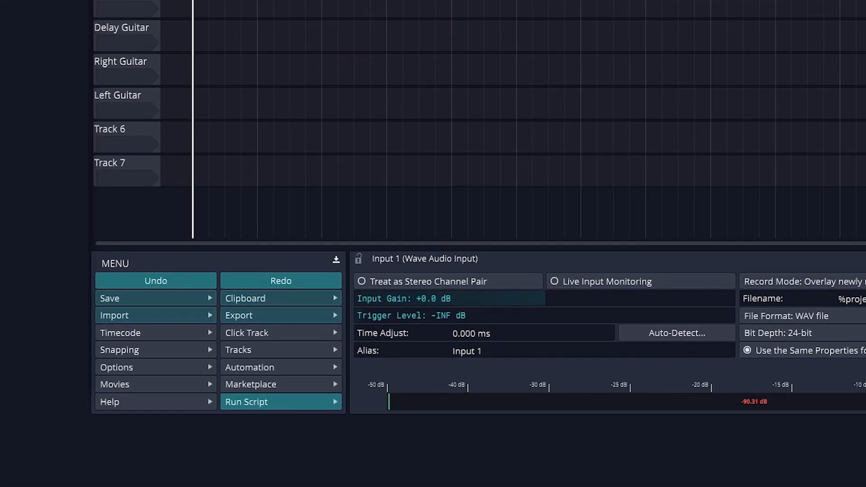
mouse_move(281, 339)
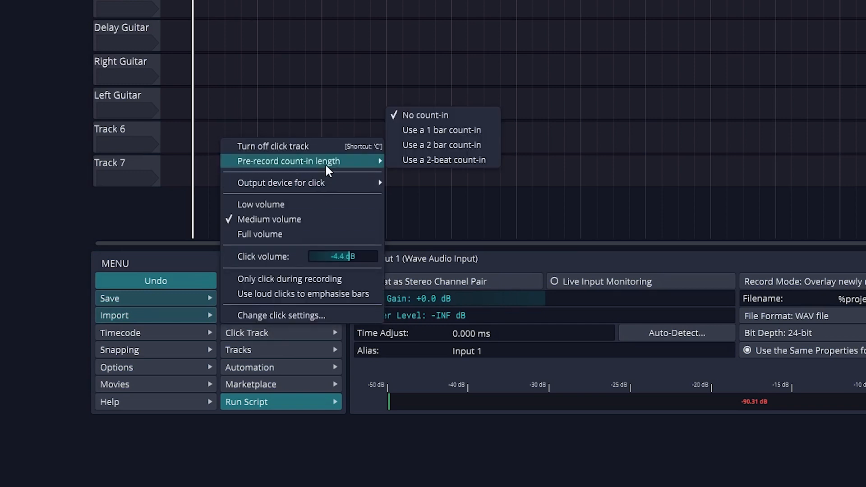
mouse_move(441, 145)
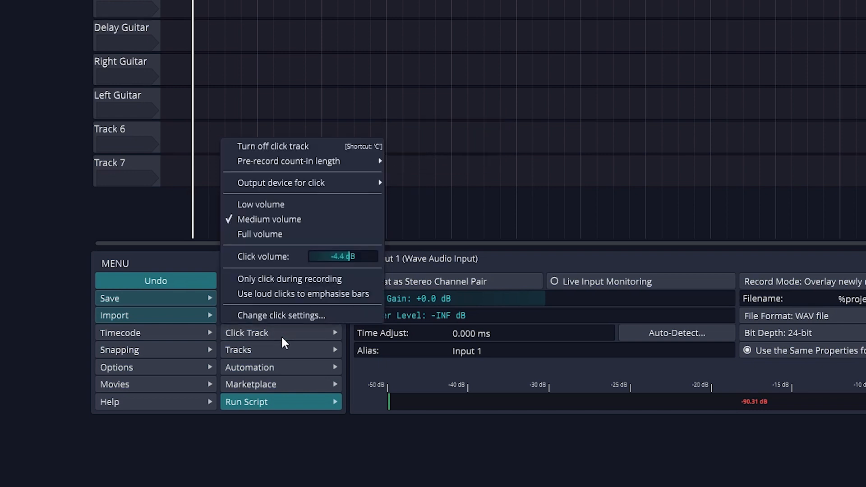
mouse_move(280, 338)
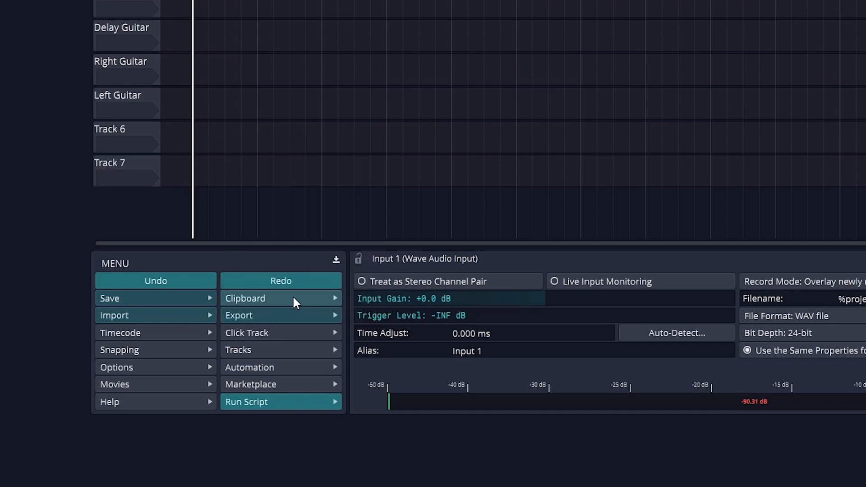
Set the click track to Medium volume and close the menu
click(247, 333)
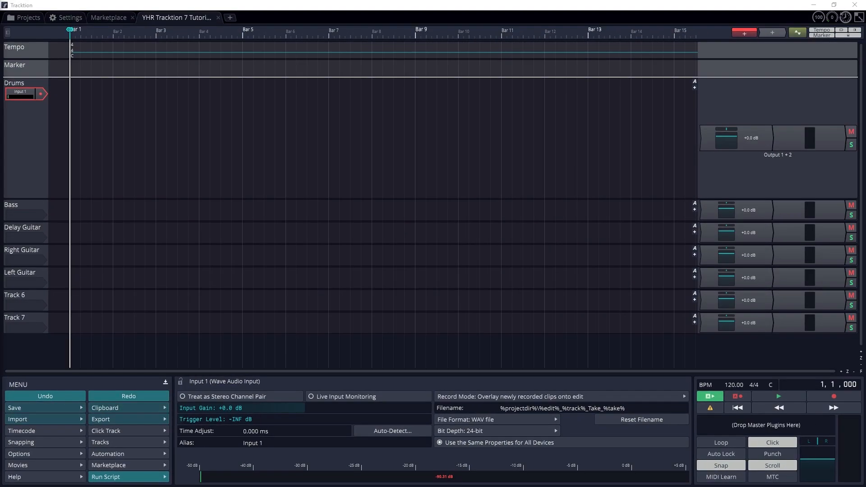
mouse_move(44, 101)
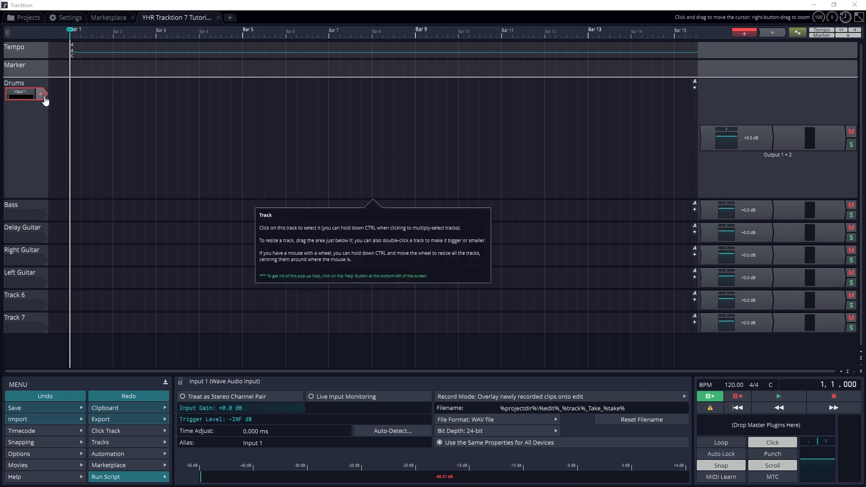
Arm Drums on Input 1, record a drum take, then stop
click(40, 93)
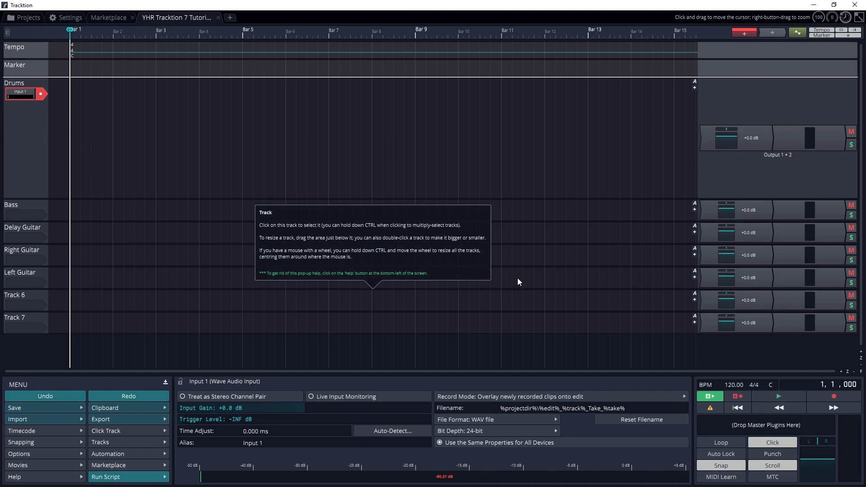
click(834, 396)
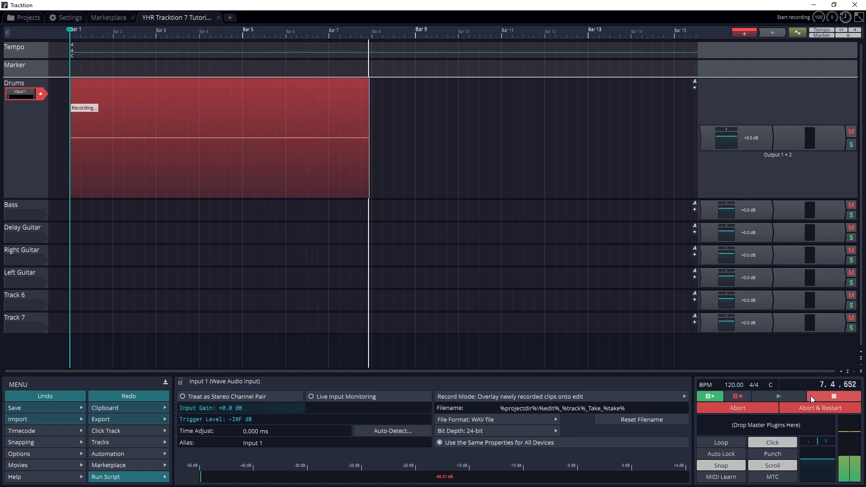
click(833, 396)
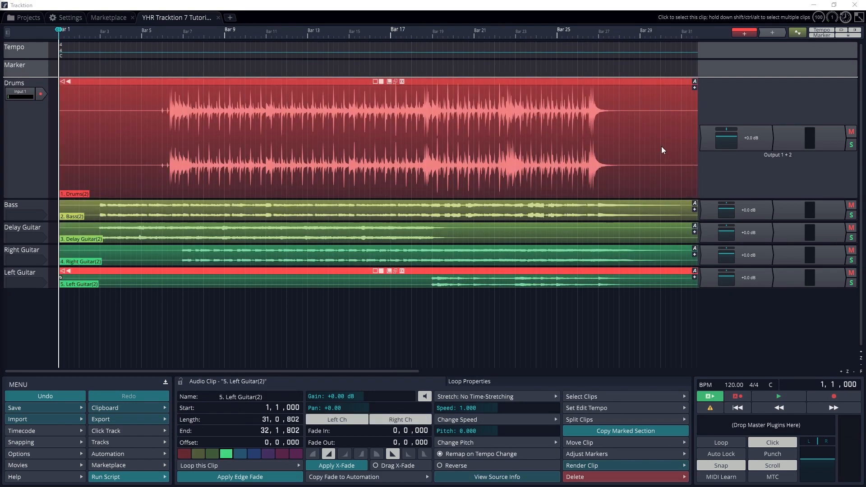
mouse_move(234, 83)
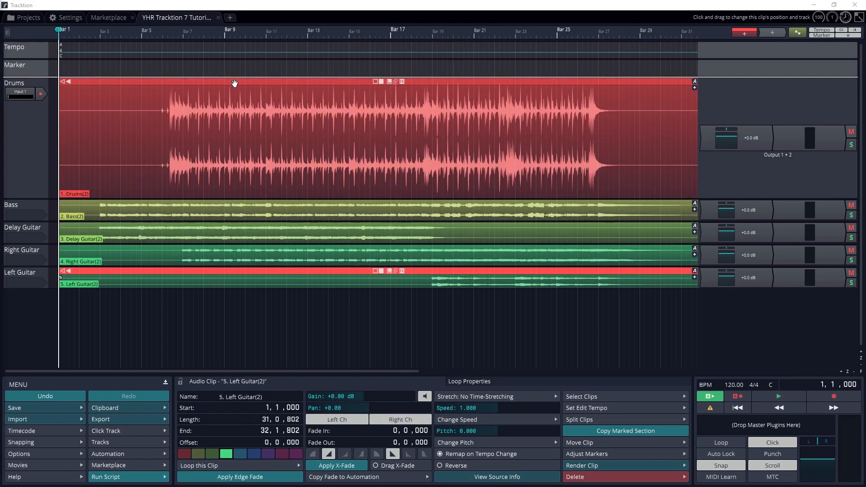
drag(234, 83, 302, 87)
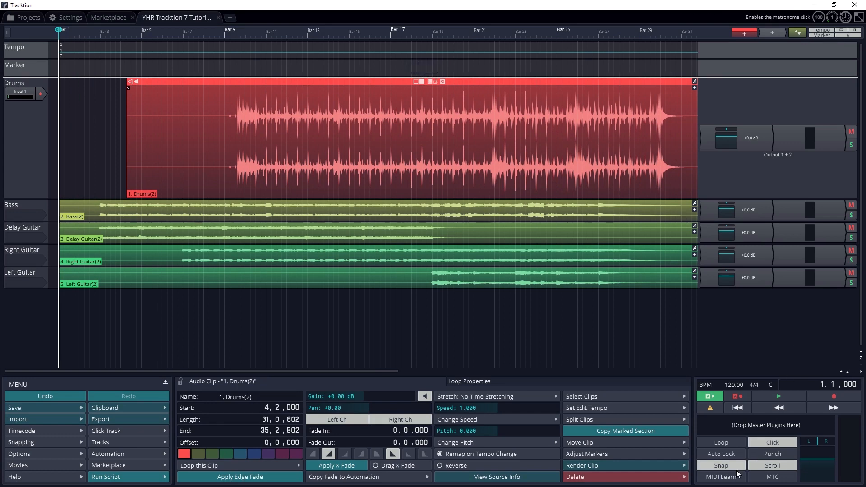
mouse_move(271, 80)
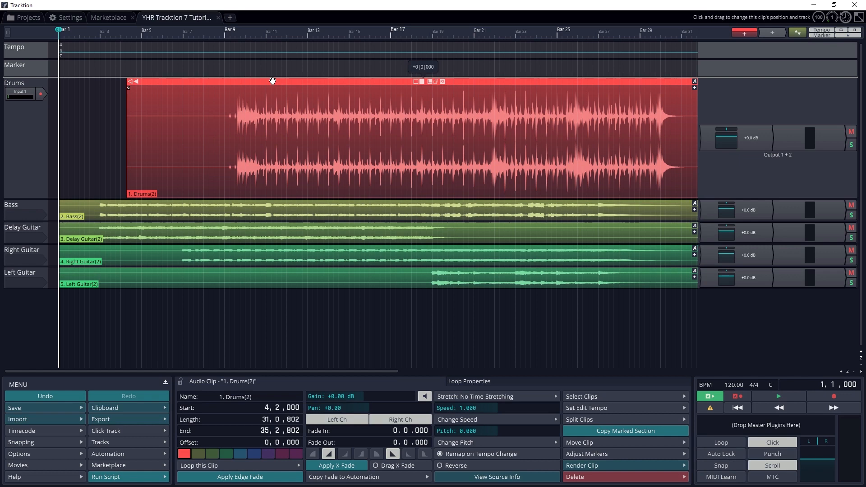
drag(271, 81, 250, 83)
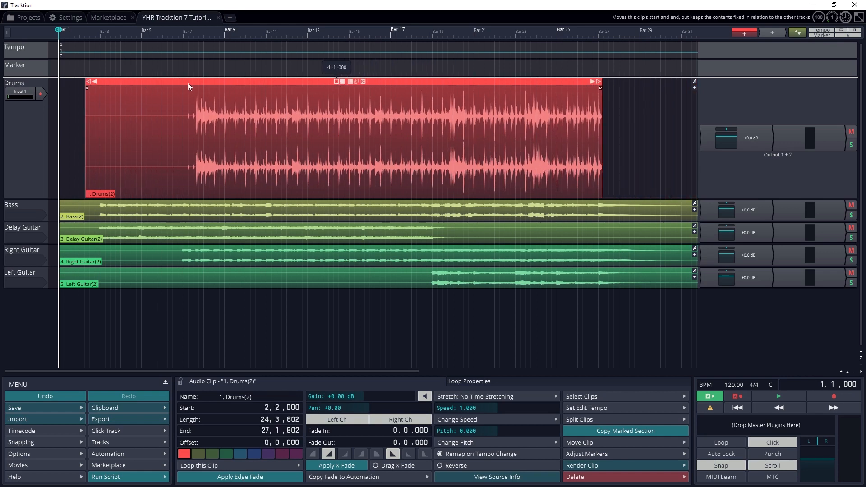
drag(89, 82, 198, 82)
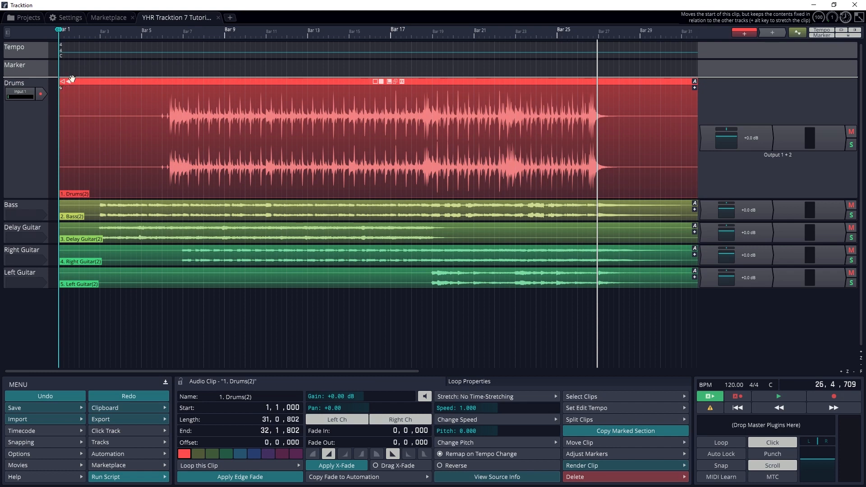
drag(67, 81, 130, 81)
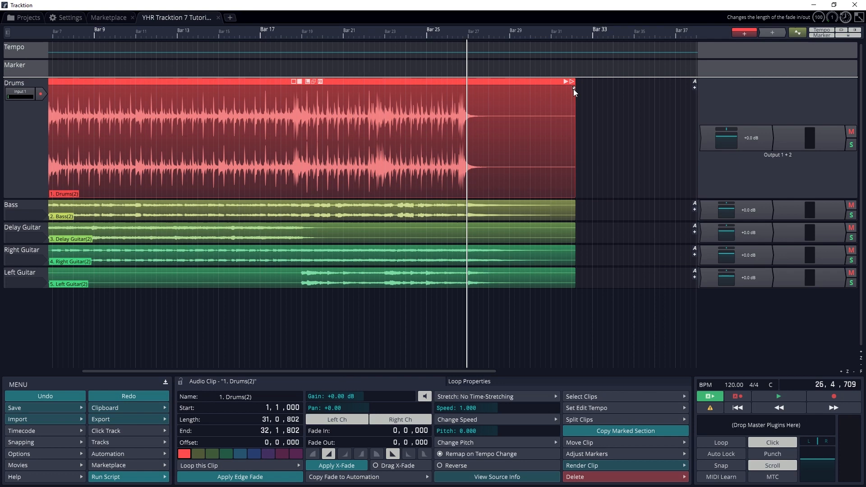
Trim the drum clip's end to about bar 27 and add a short fade-out
drag(573, 89, 541, 88)
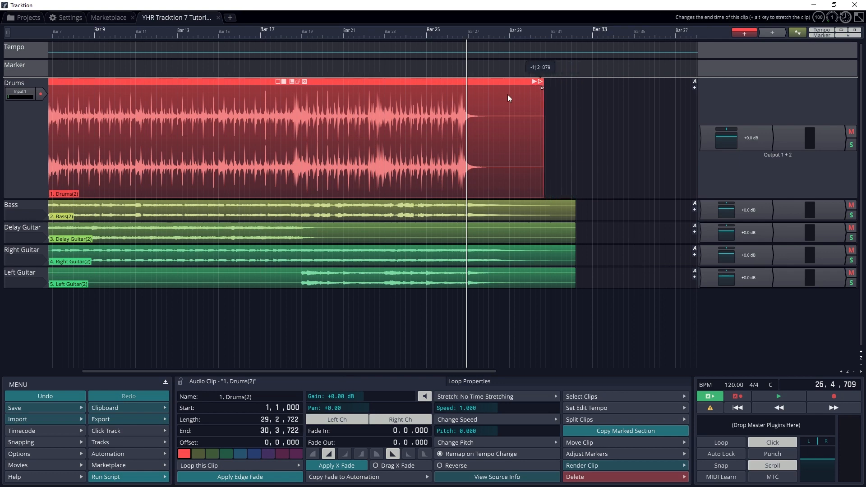
drag(541, 88, 482, 90)
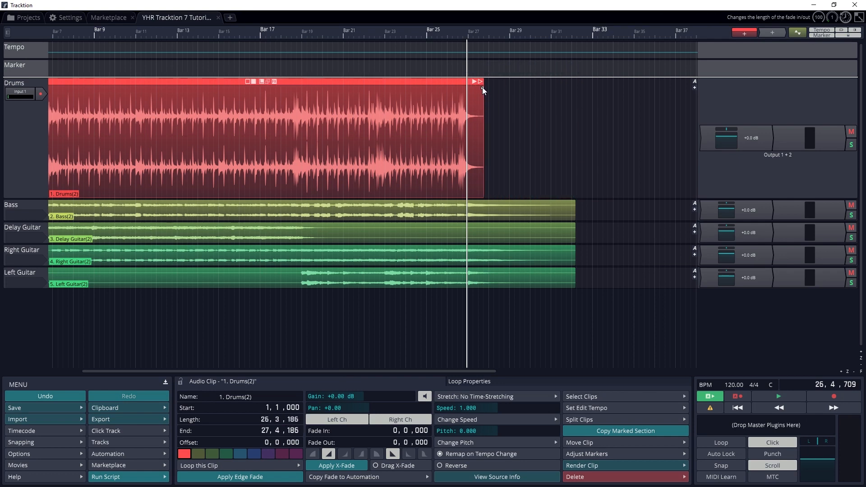
drag(481, 89, 458, 89)
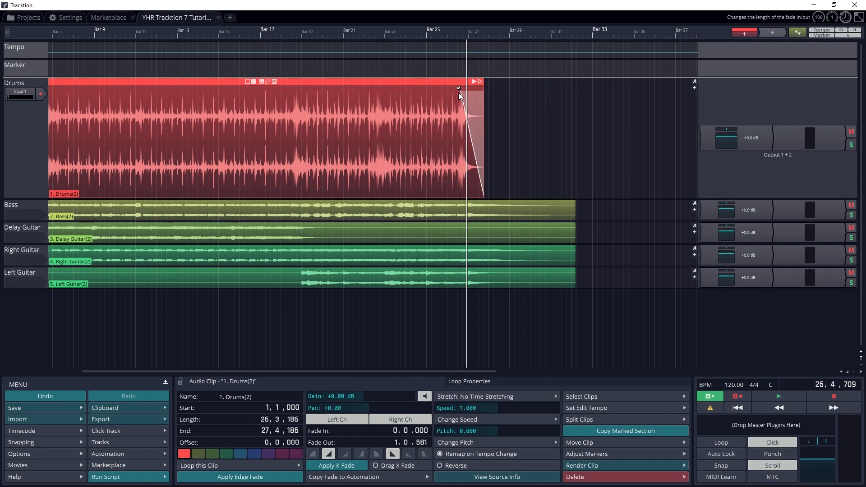
drag(458, 88, 456, 89)
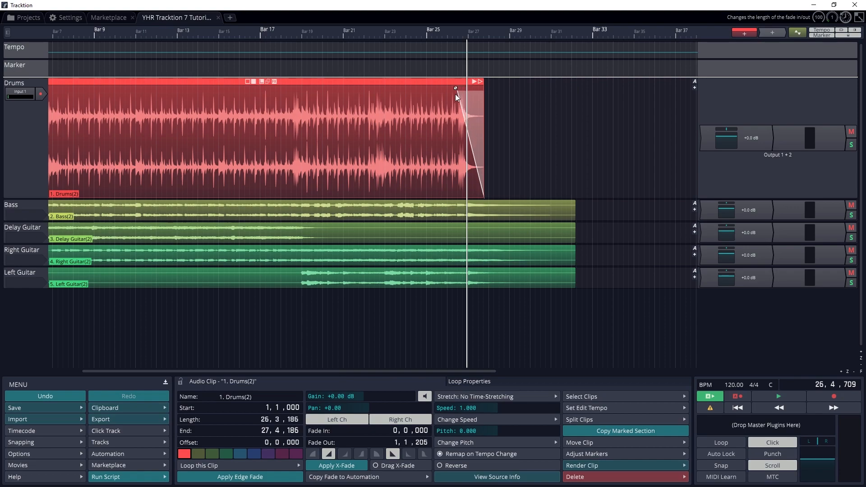